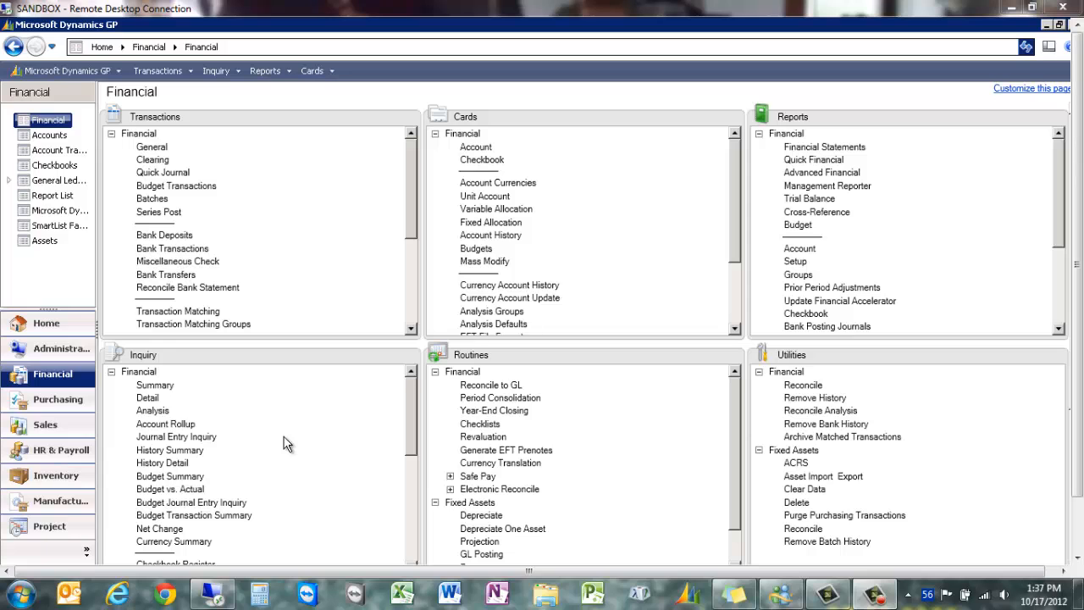
- Launch Journal Entry Inquiry from the Financial area's Inquiry list
left_click(176, 437)
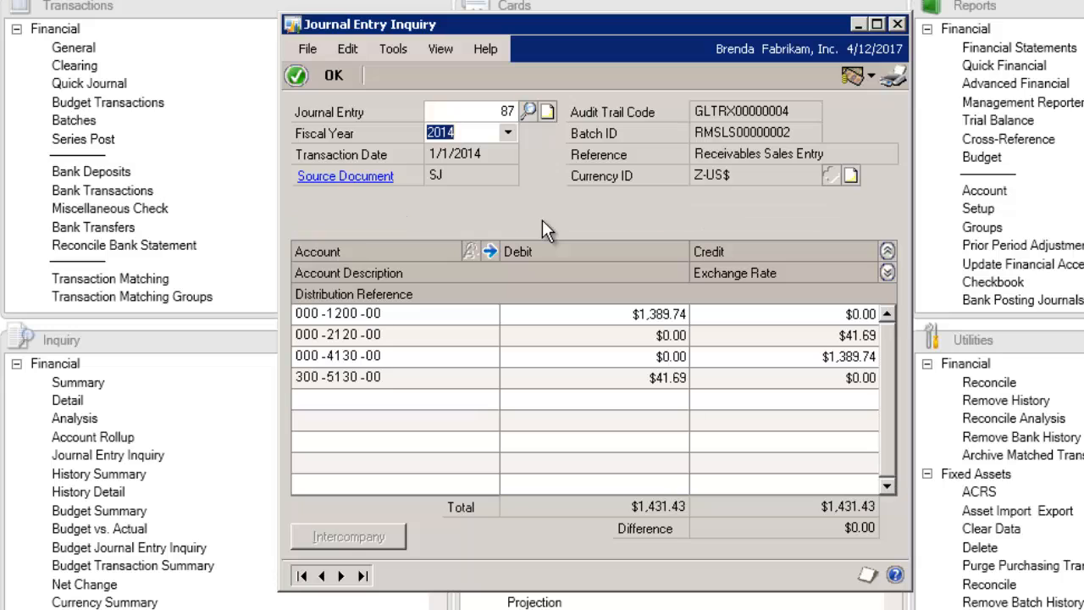
mouse_move(380, 433)
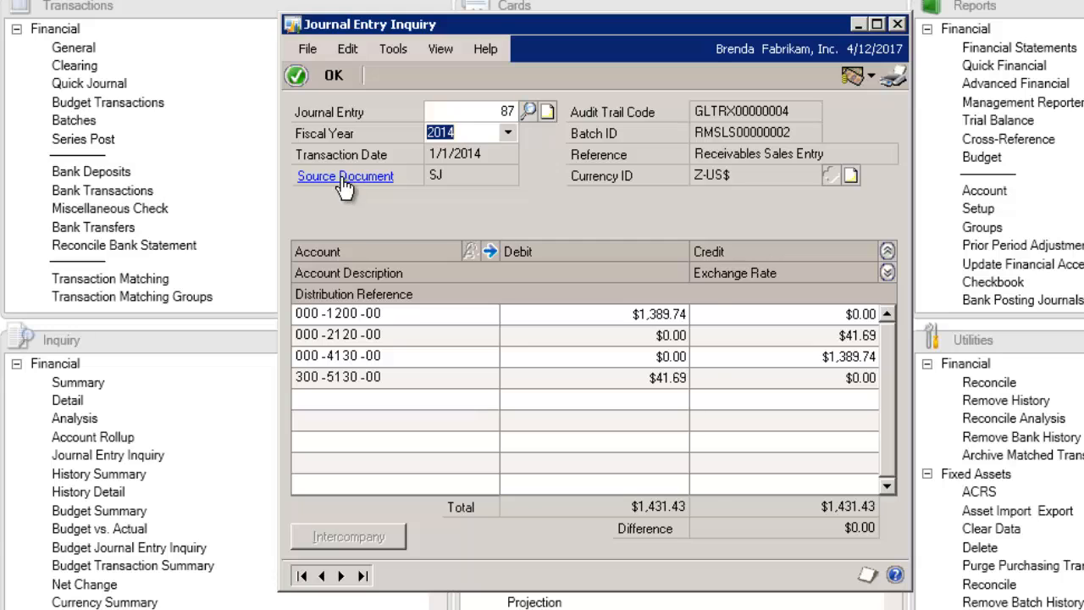
- Drill from journal entry 87 (2014) back to sales invoice SLS110004 for Holling Communications
left_click(346, 176)
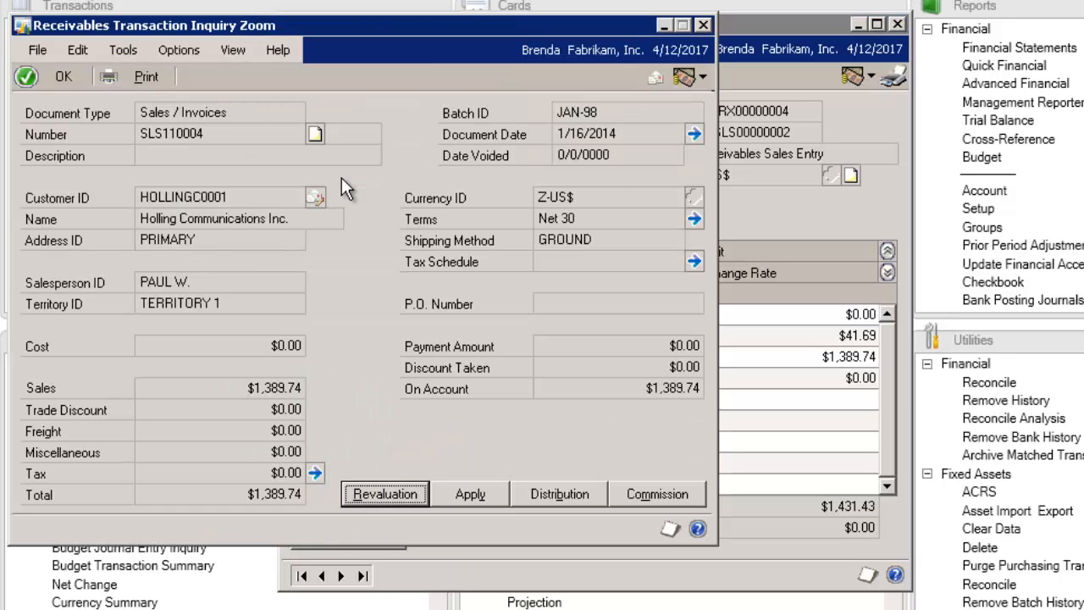